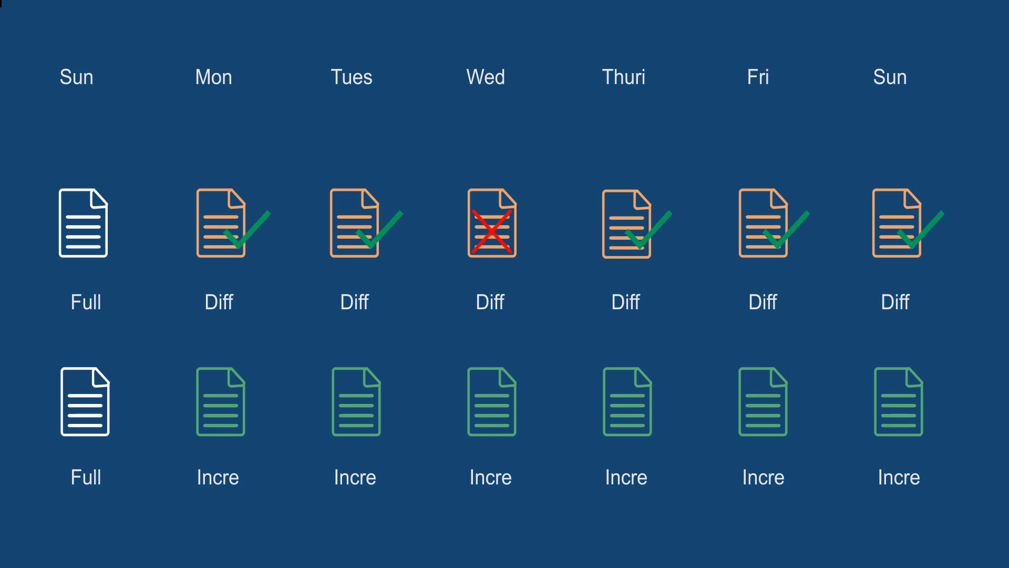
{"action": "left_click", "coordinate": [490, 402]}
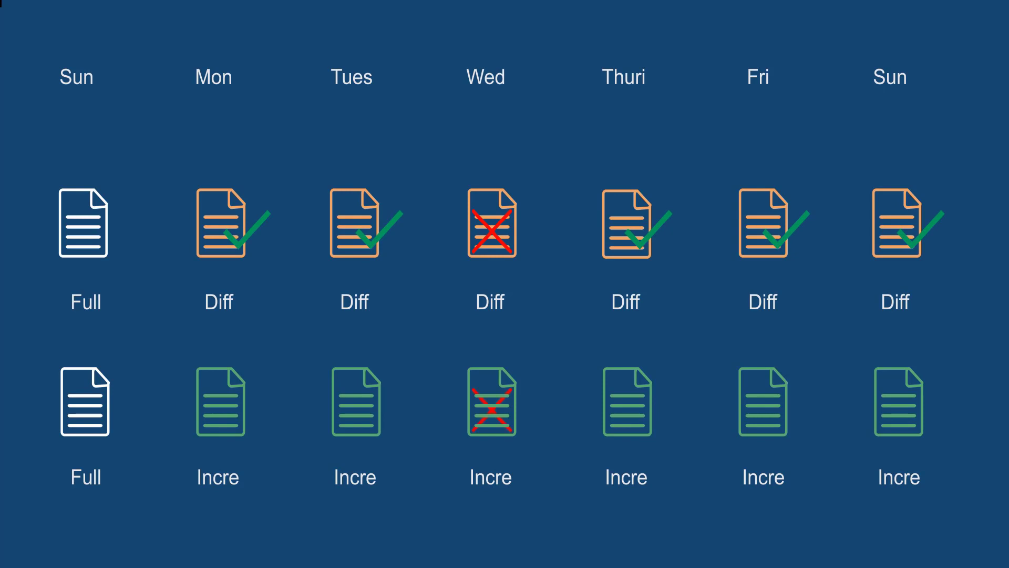